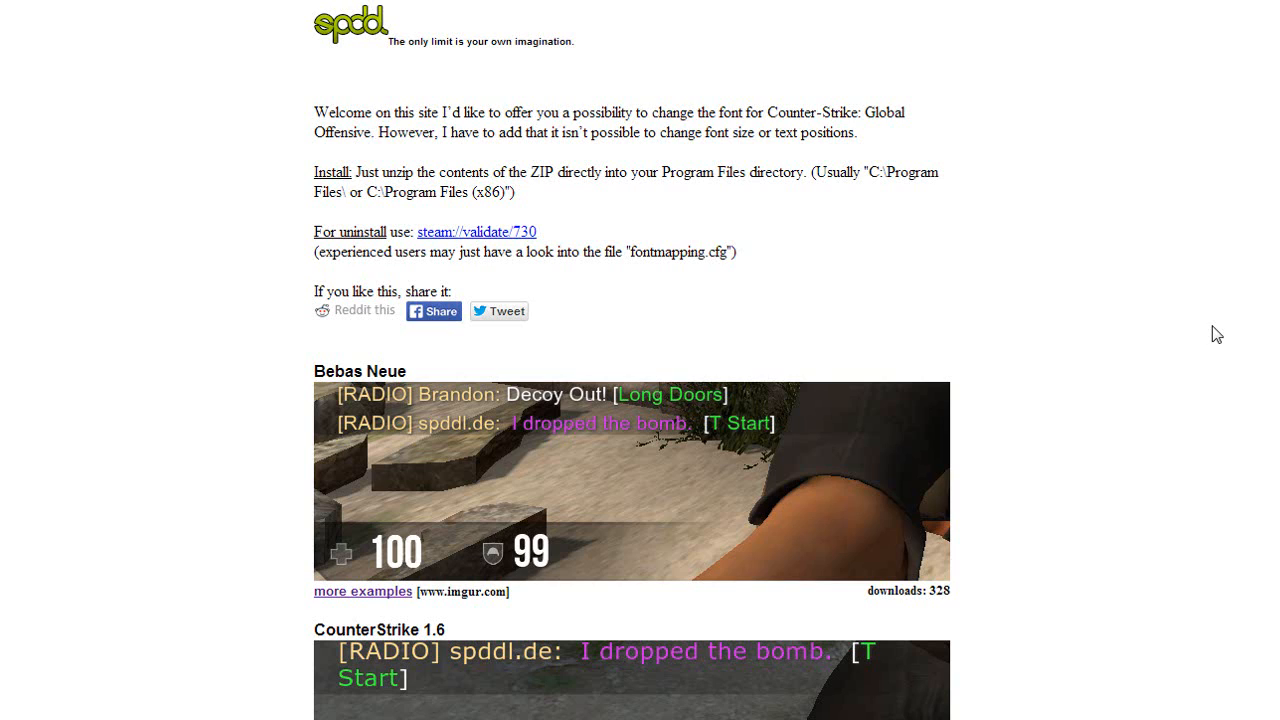
pyautogui.moveTo(676, 160)
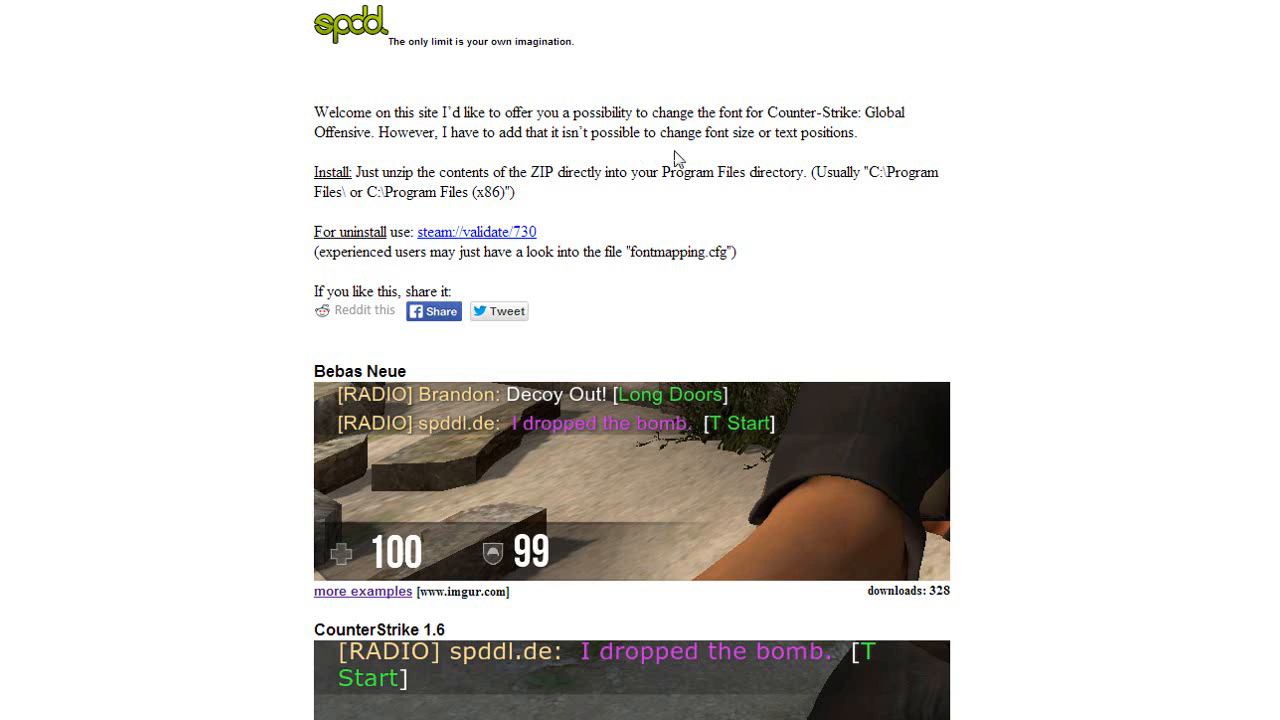
pyautogui.moveTo(994, 234)
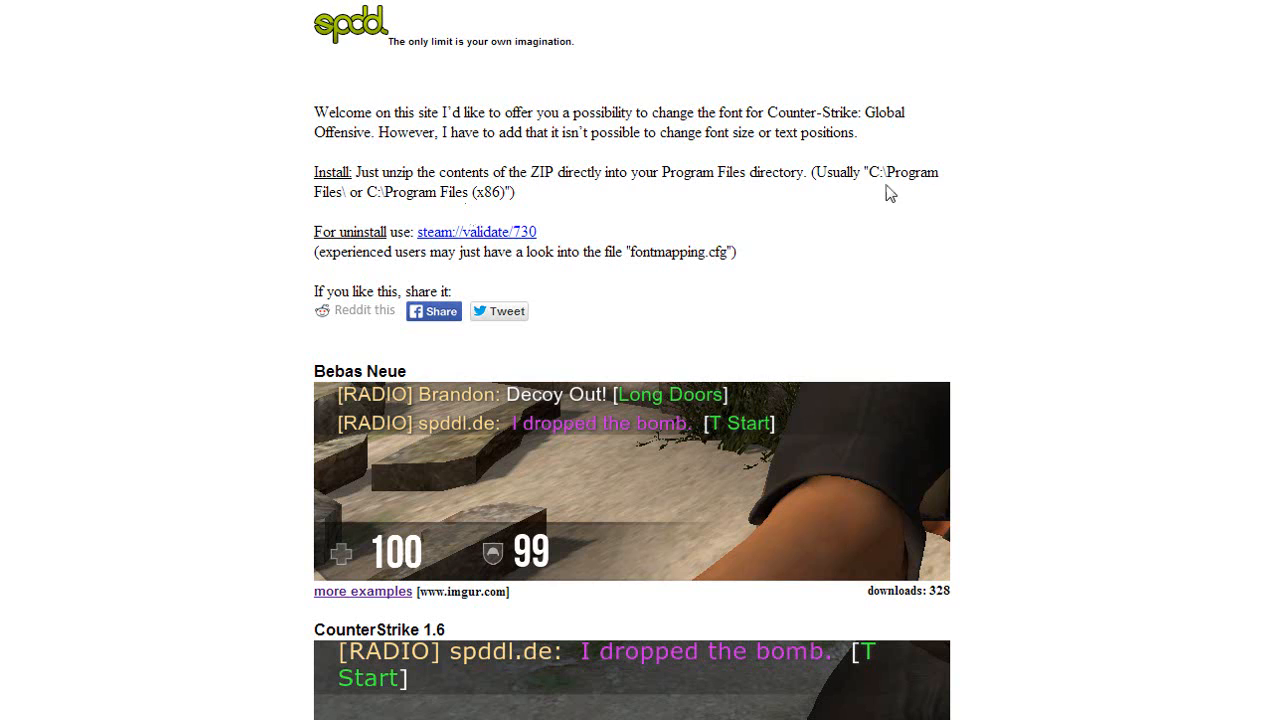
# Step: Navigate back to New Volume (D:) where the BebasNeue (1) zip sits beside the Steam folder
pyautogui.scroll(-3)
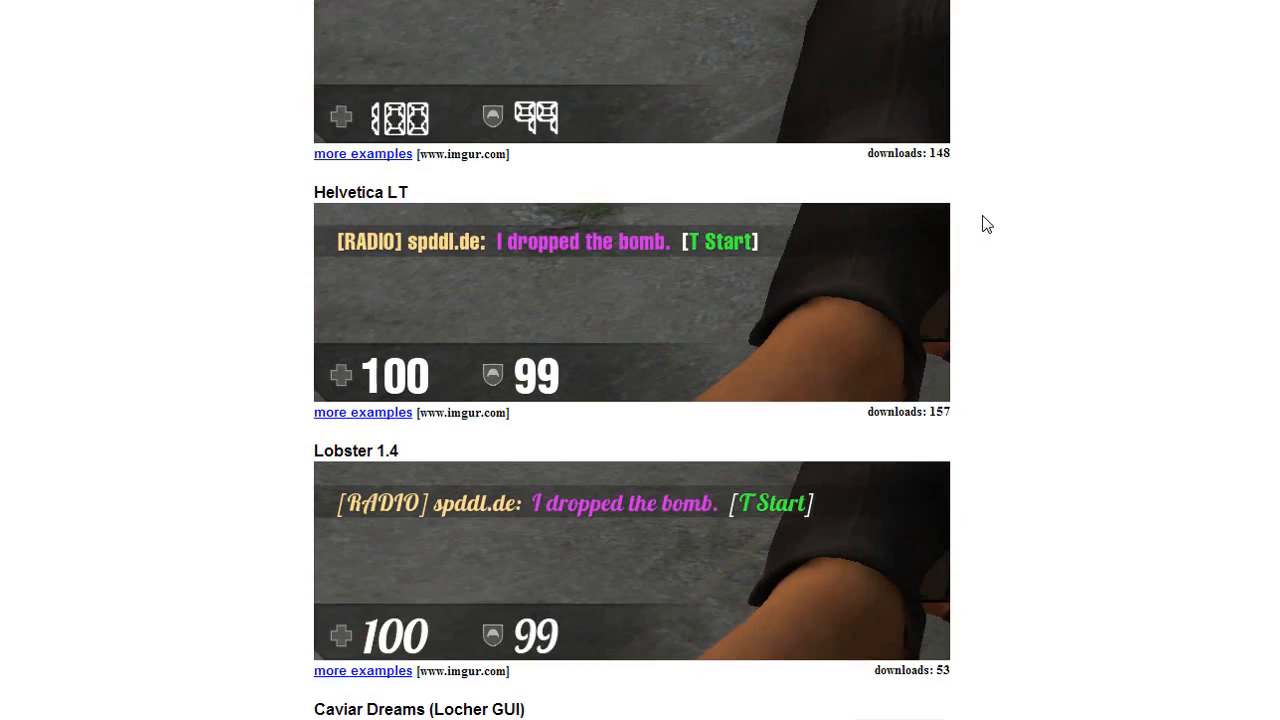
pyautogui.scroll(-3)
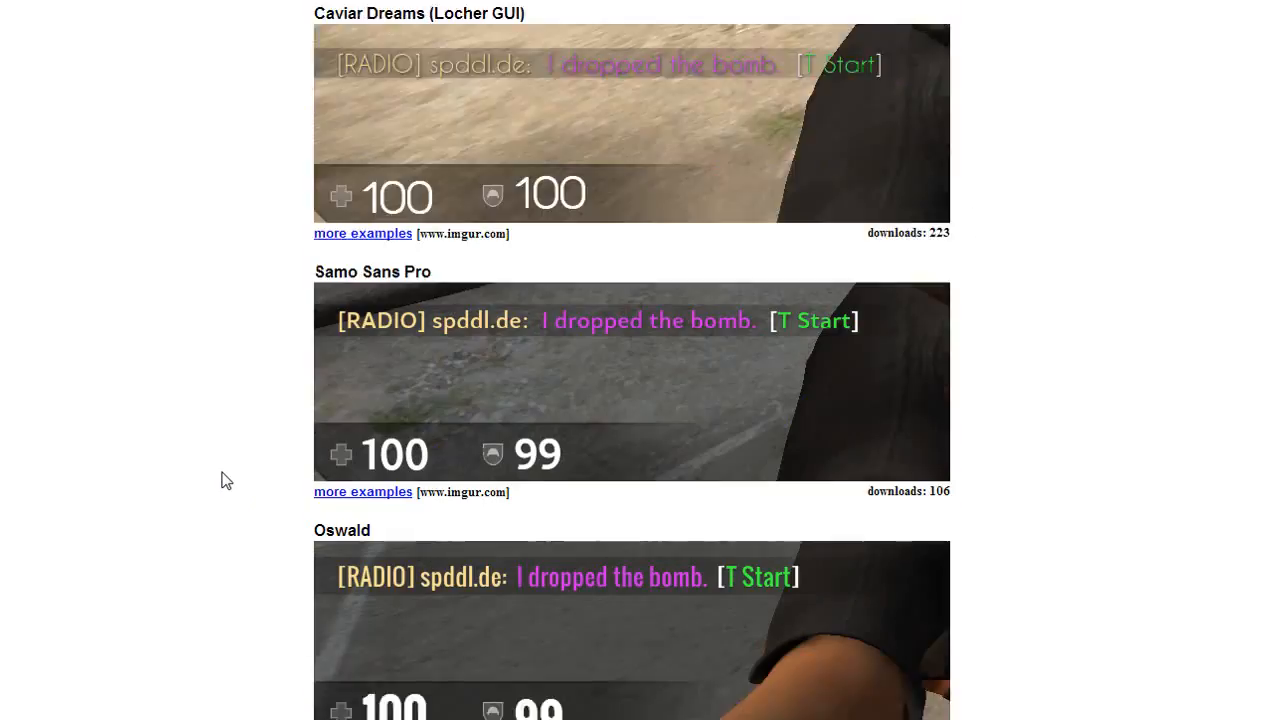
pyautogui.scroll(-3)
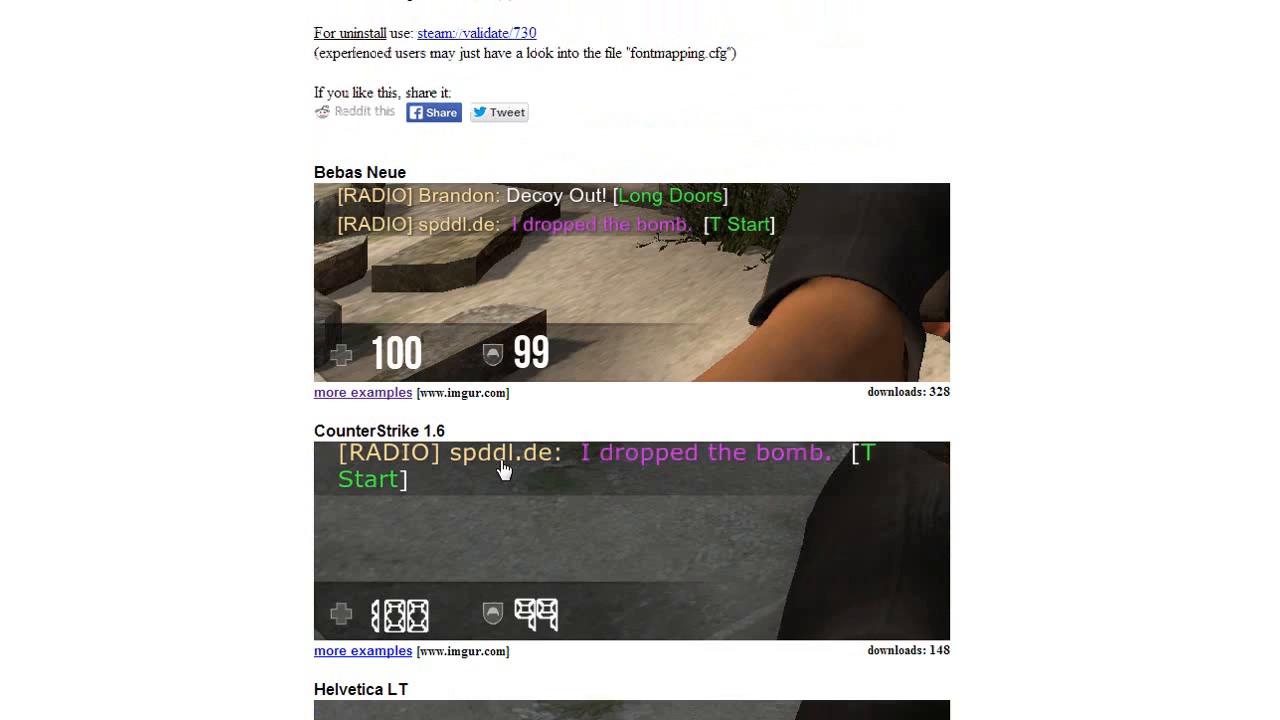
pyautogui.scroll(-3)
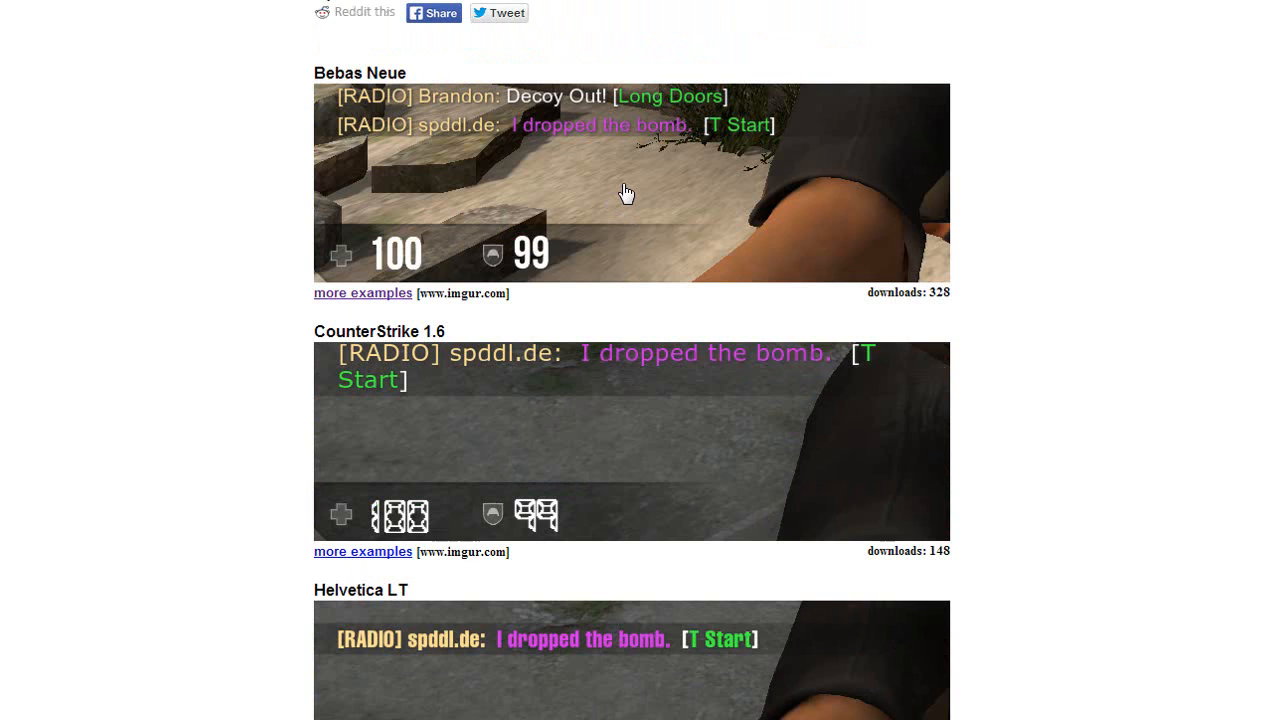
pyautogui.moveTo(624, 192)
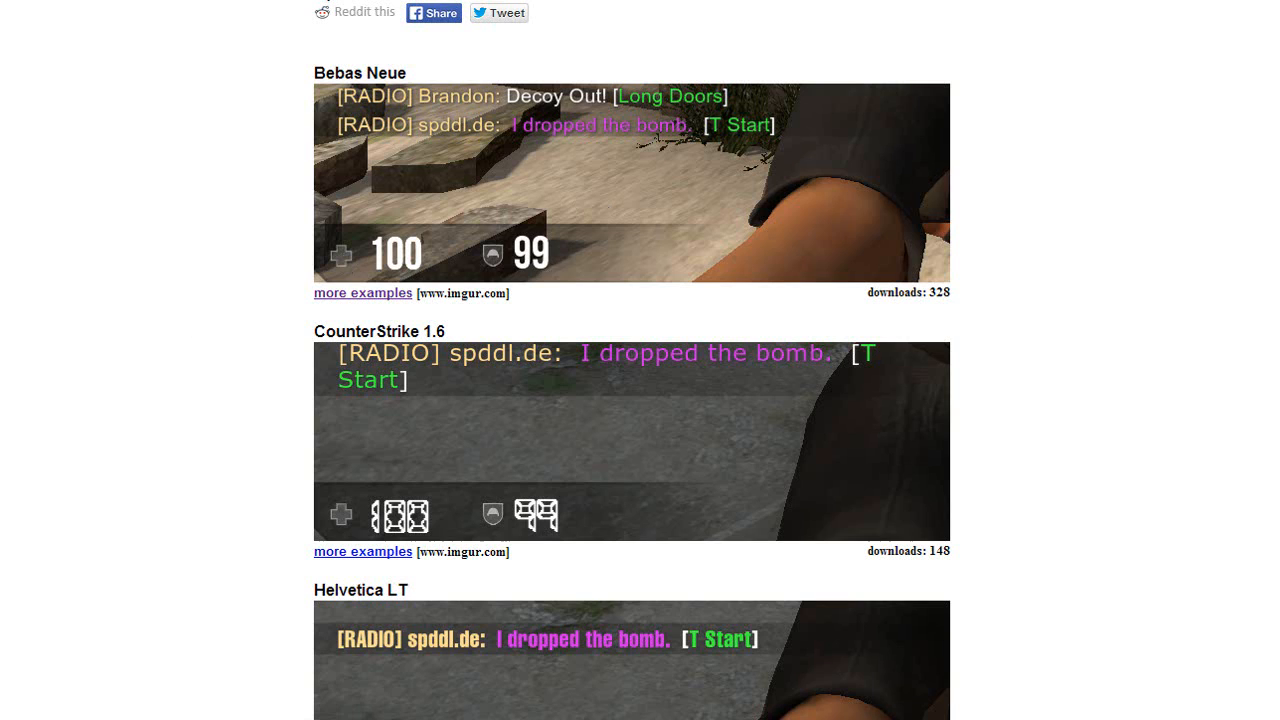
pyautogui.moveTo(308, 468)
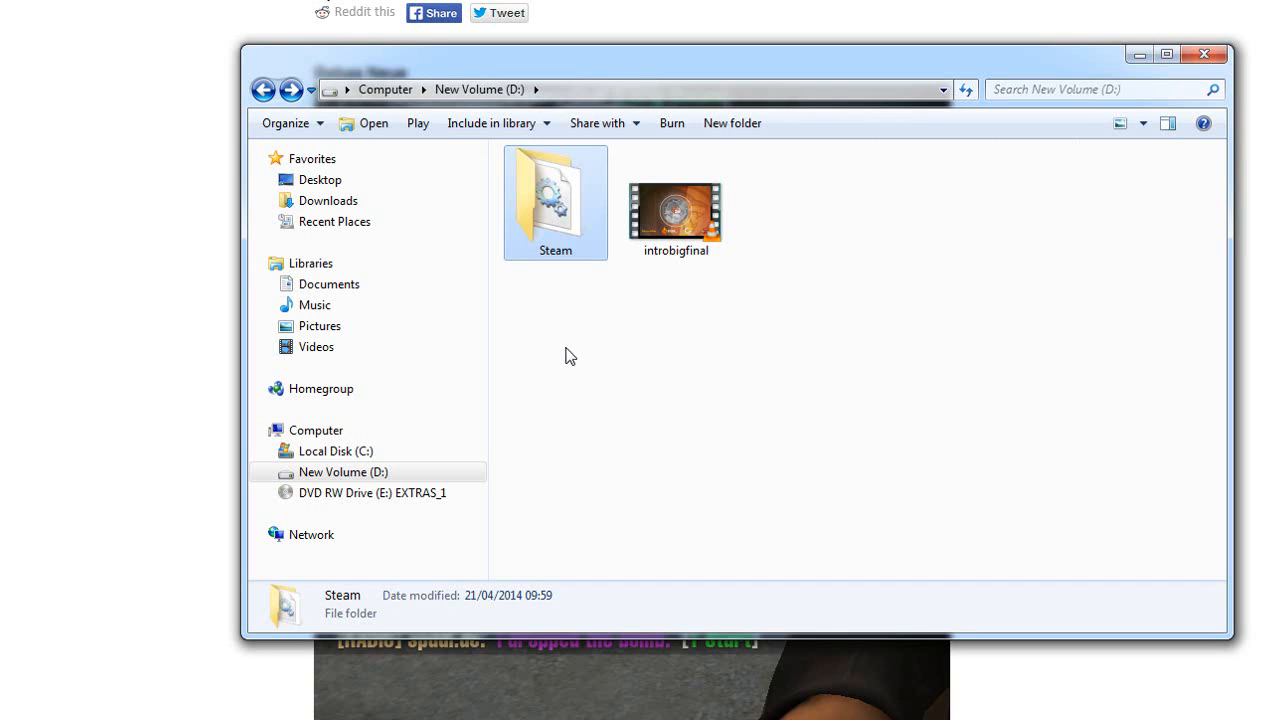
pyautogui.moveTo(554, 378)
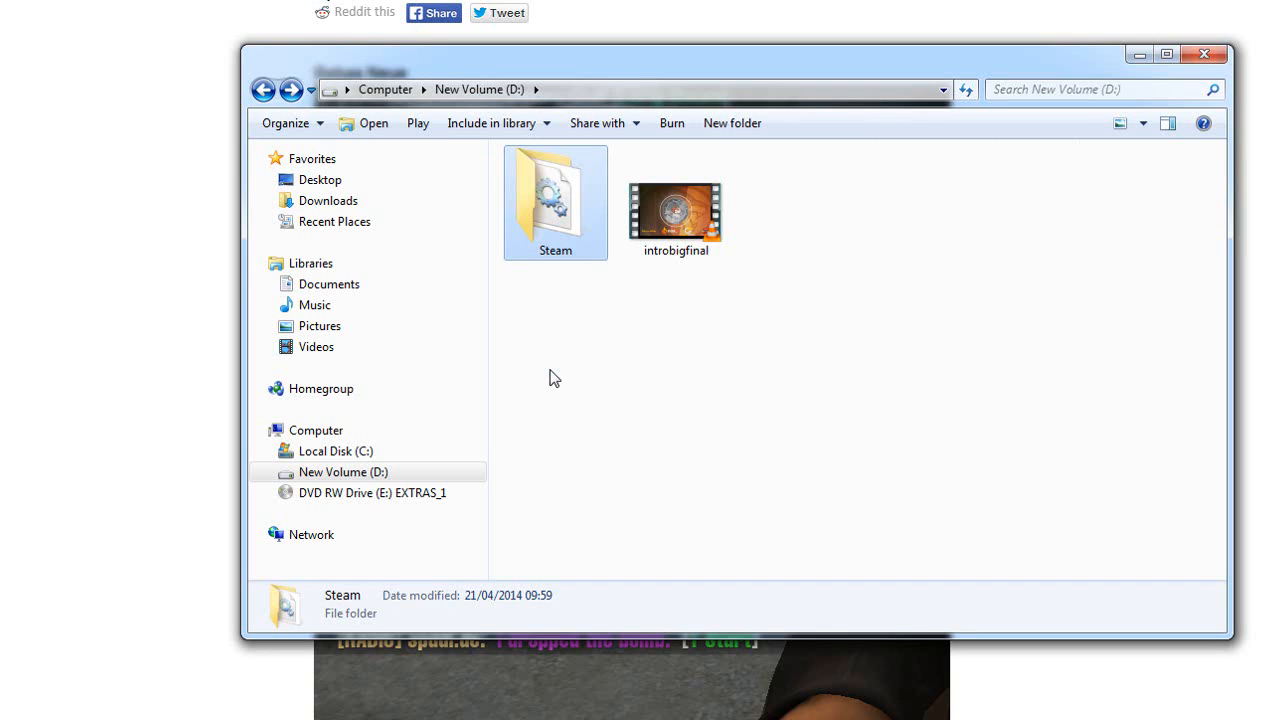
pyautogui.moveTo(600, 308)
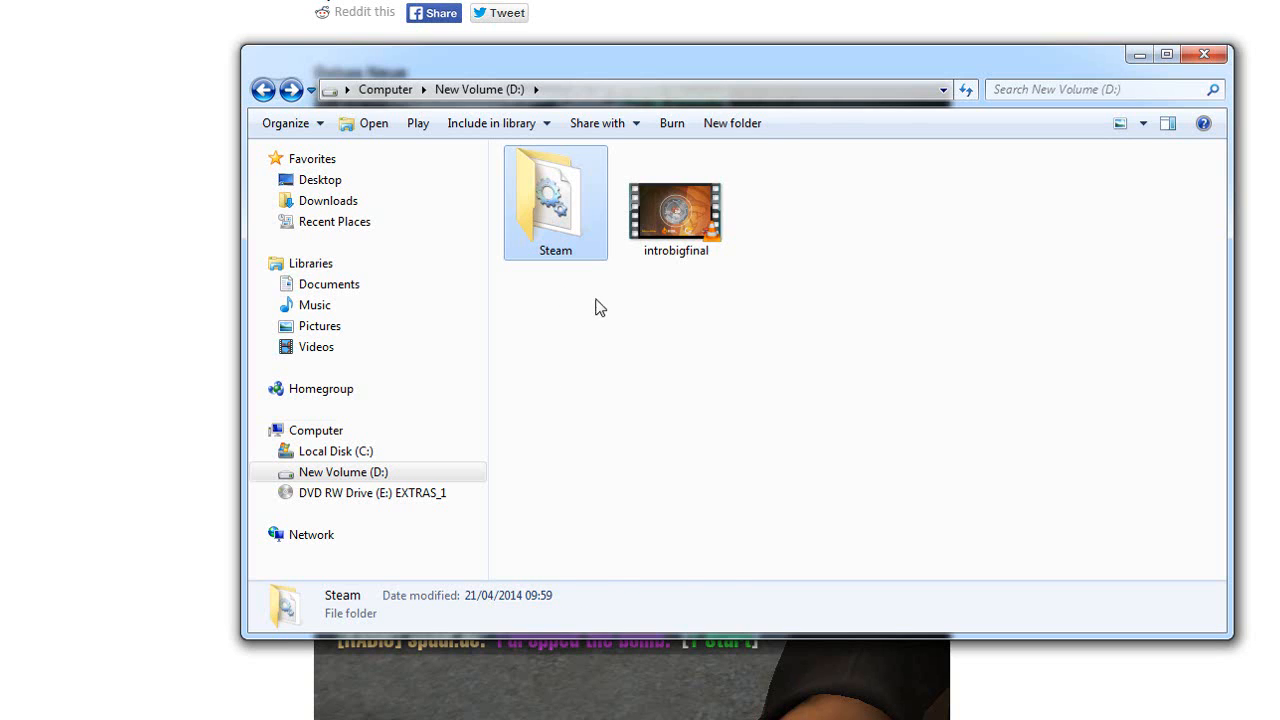
pyautogui.click(384, 88)
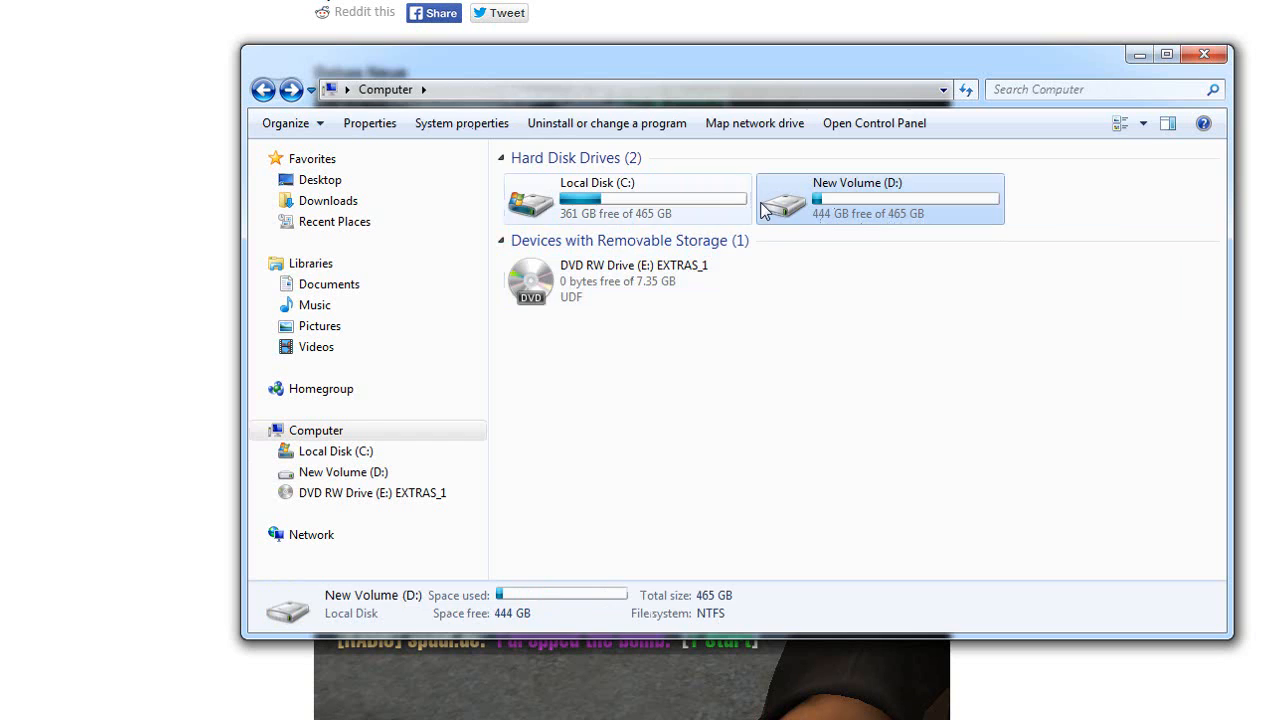
pyautogui.doubleClick(880, 198)
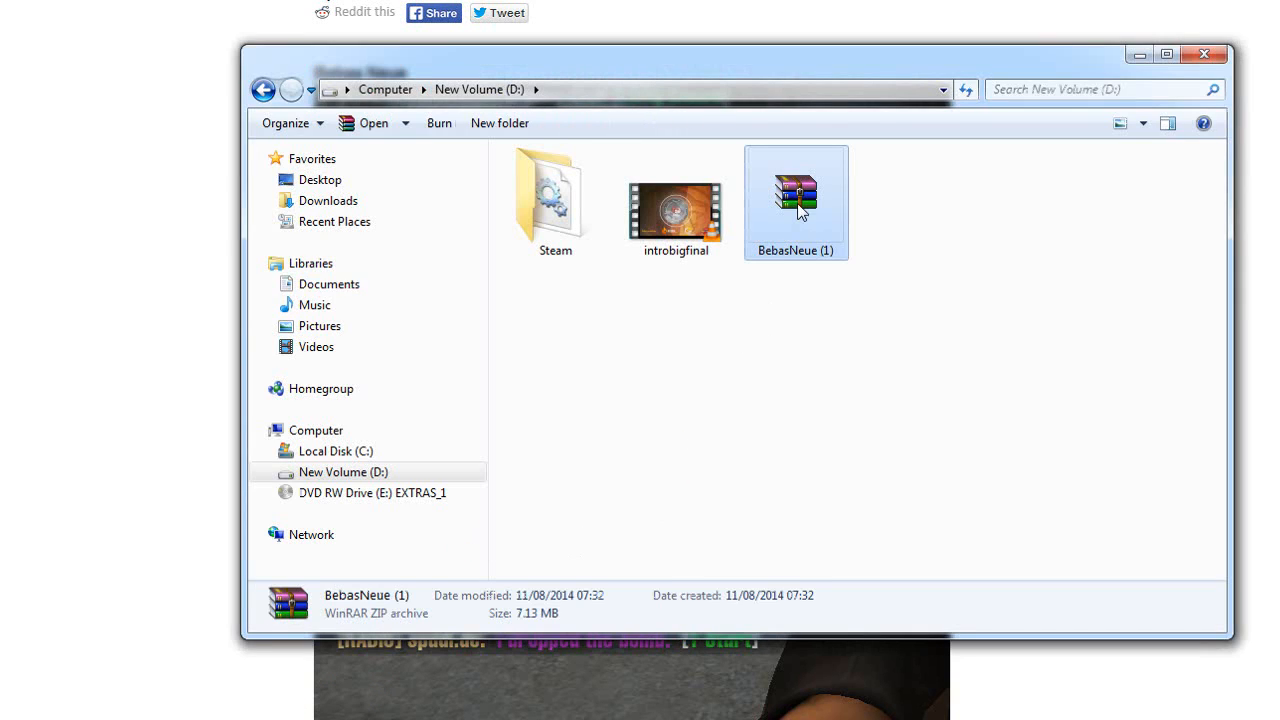
# Step: Extract BebasNeue (1).zip here with WinRAR, choosing Yes to All to replace existing font files
pyautogui.rightClick(796, 196)
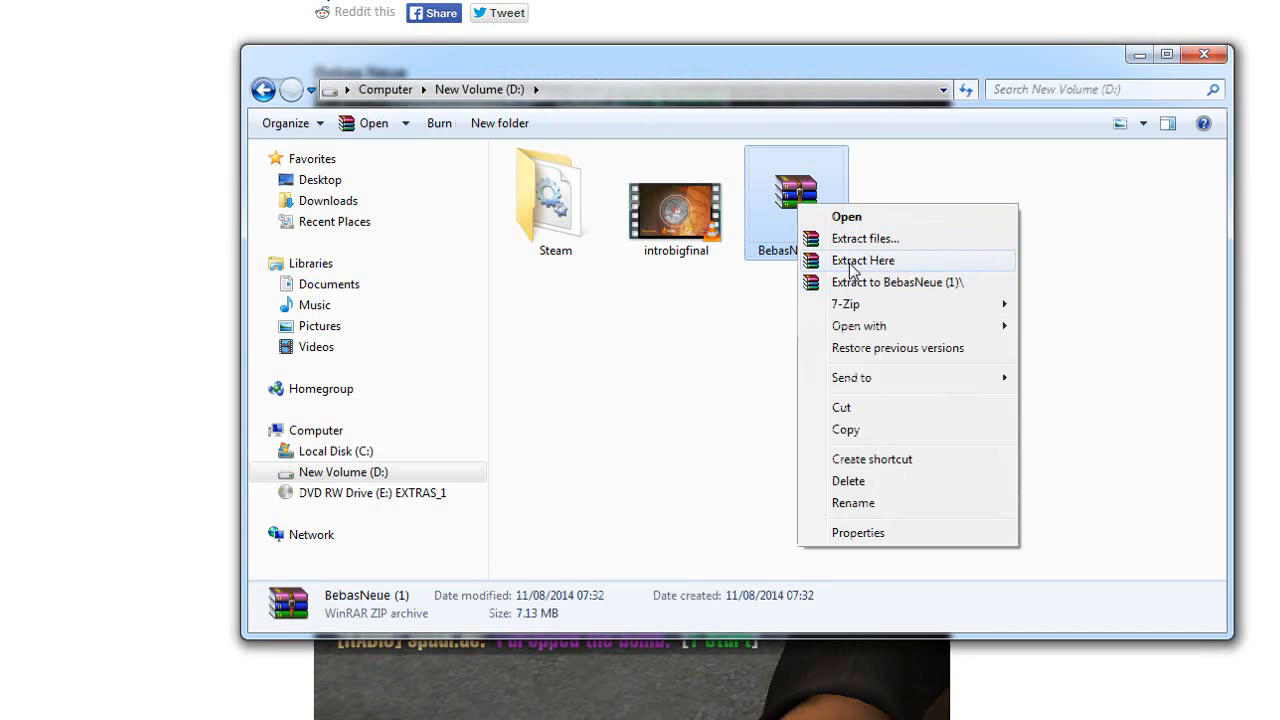
pyautogui.click(862, 260)
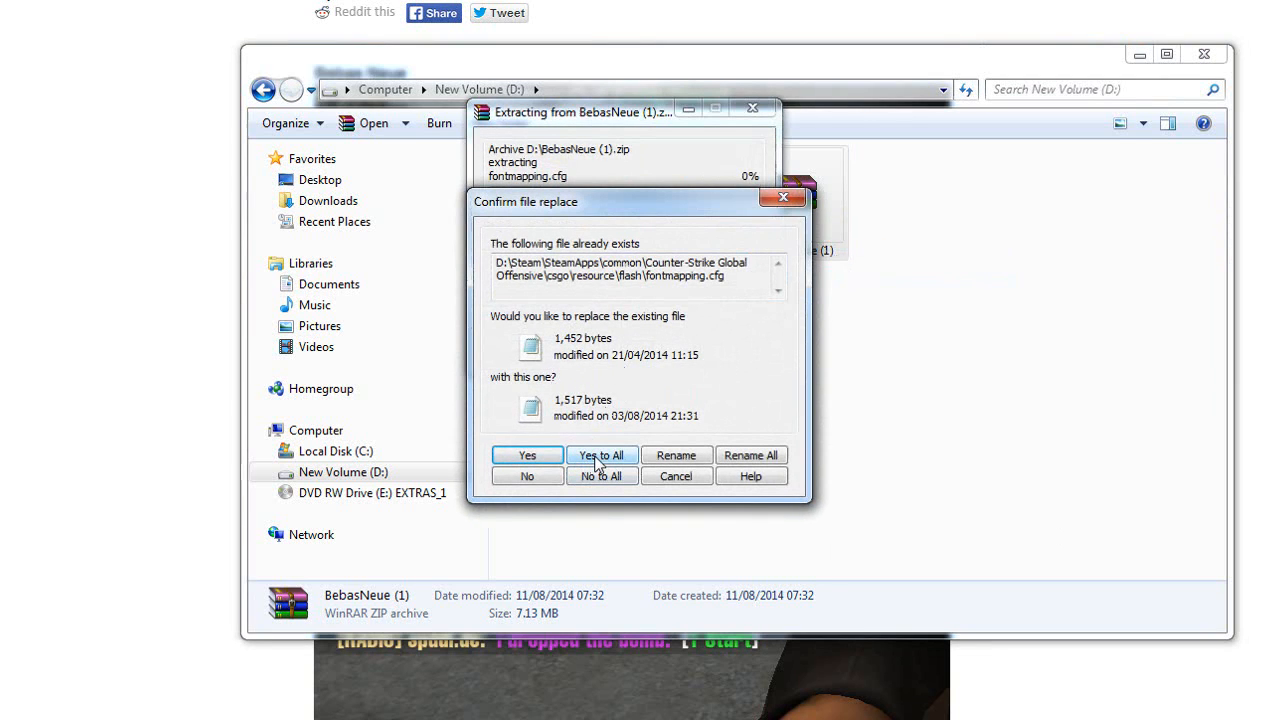
pyautogui.click(600, 456)
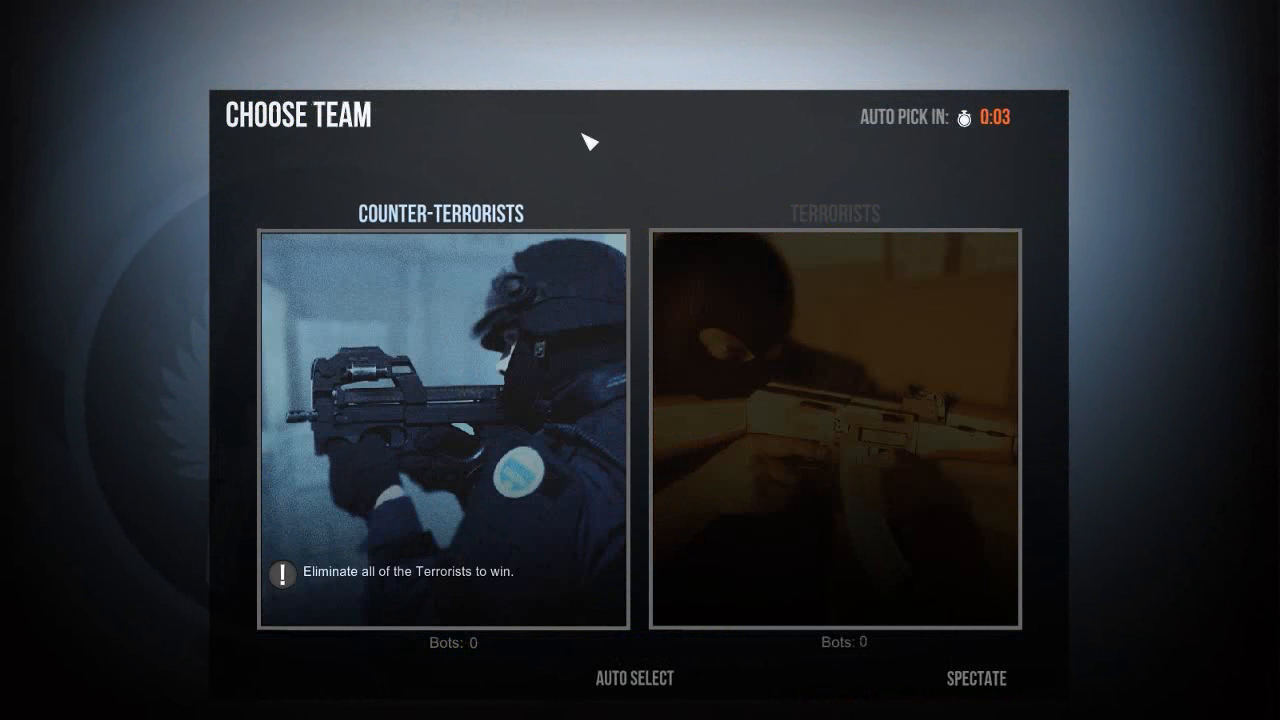
# Step: Join the Counter-Terrorists from the Choose Team screen and spawn in
pyautogui.click(440, 430)
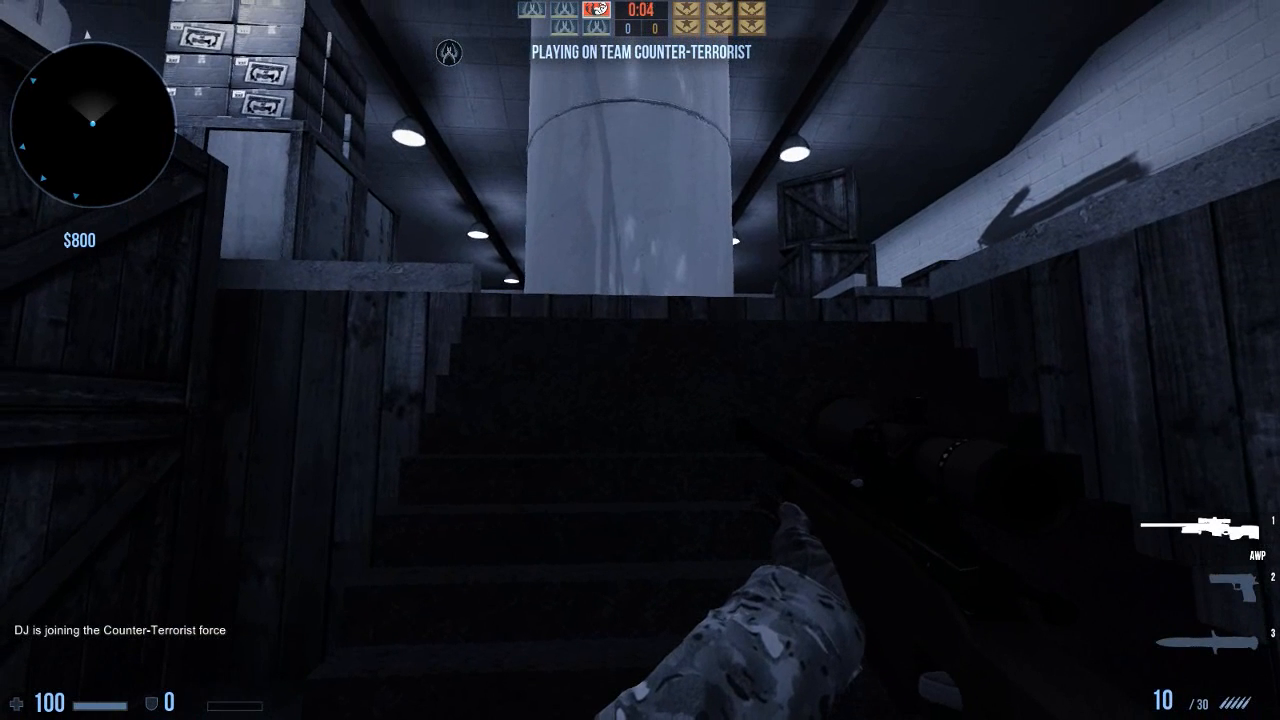
# Step: Send 'THAI' in chat, shoot two enemy bots with the Desert Eagle, then switch to the AWP
pyautogui.write('THAI')
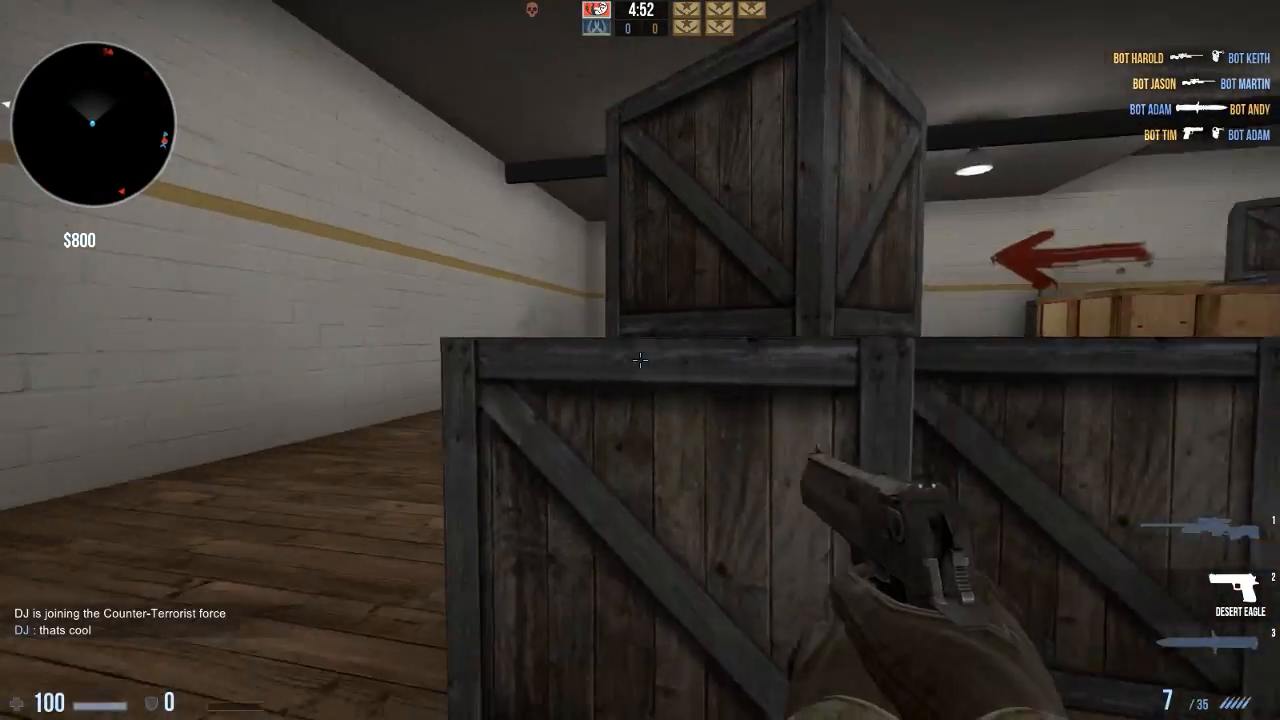
pyautogui.click(640, 360)
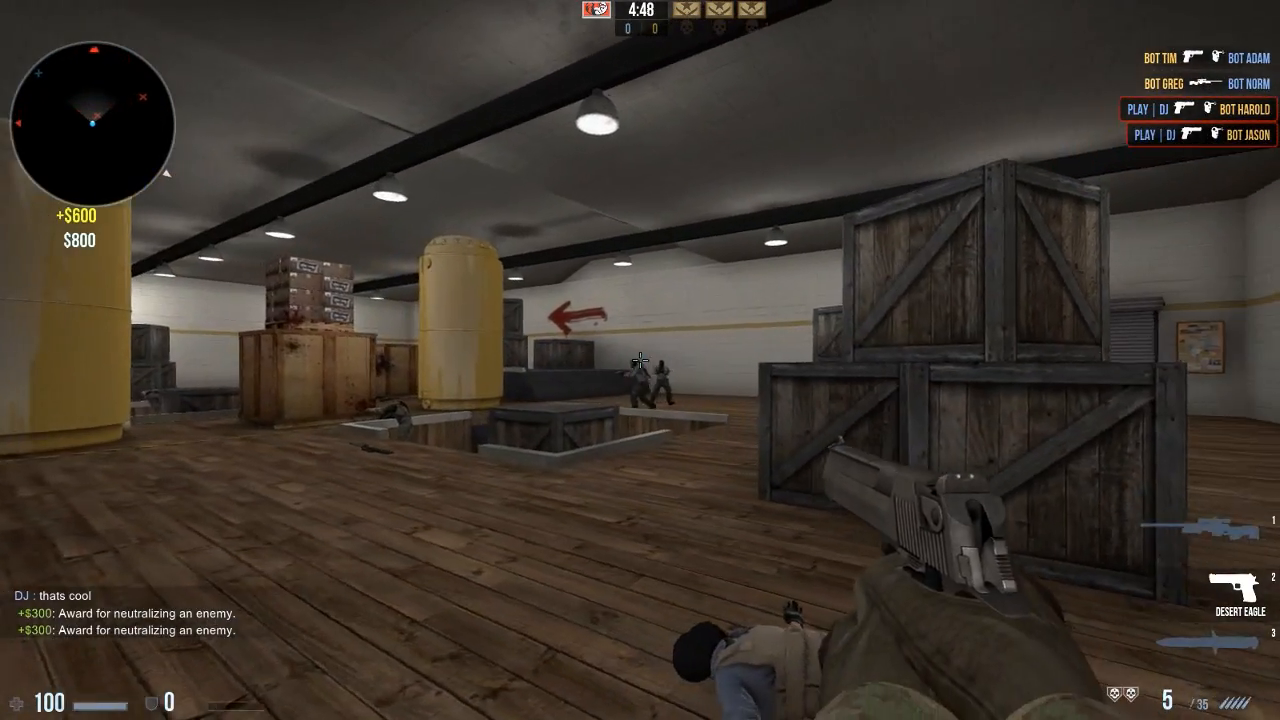
pyautogui.click(640, 360)
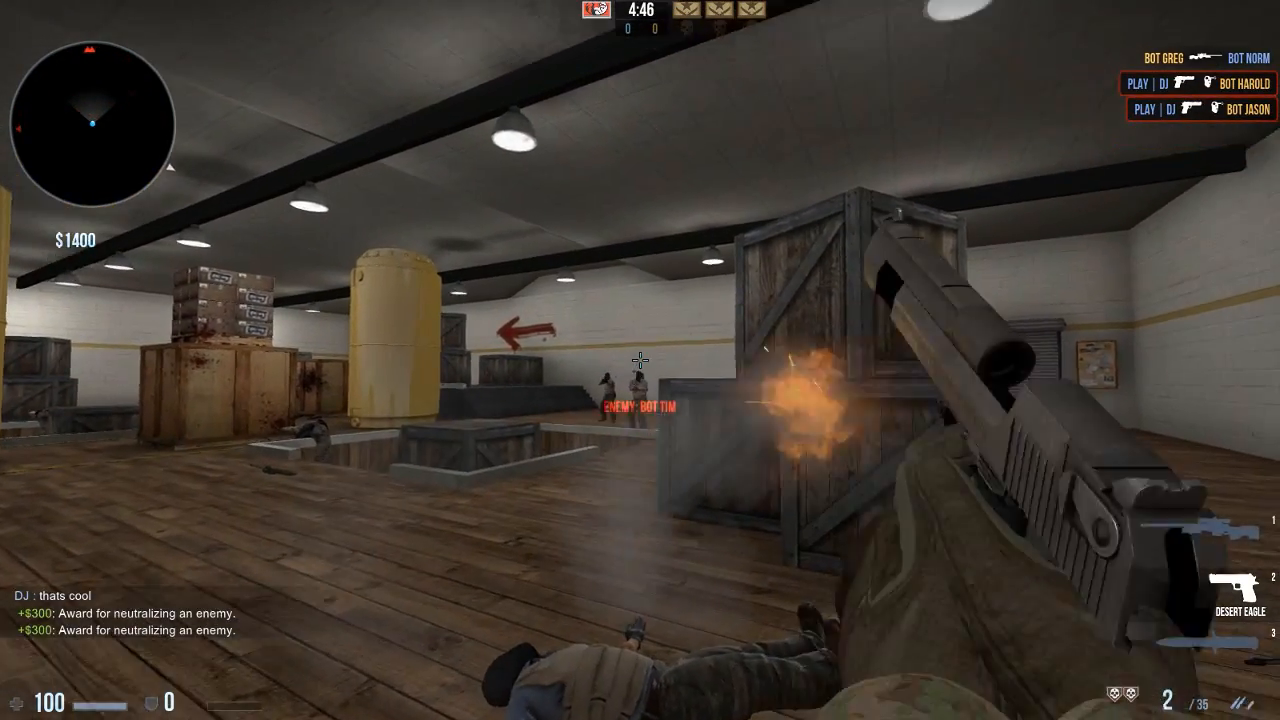
pyautogui.press('2')
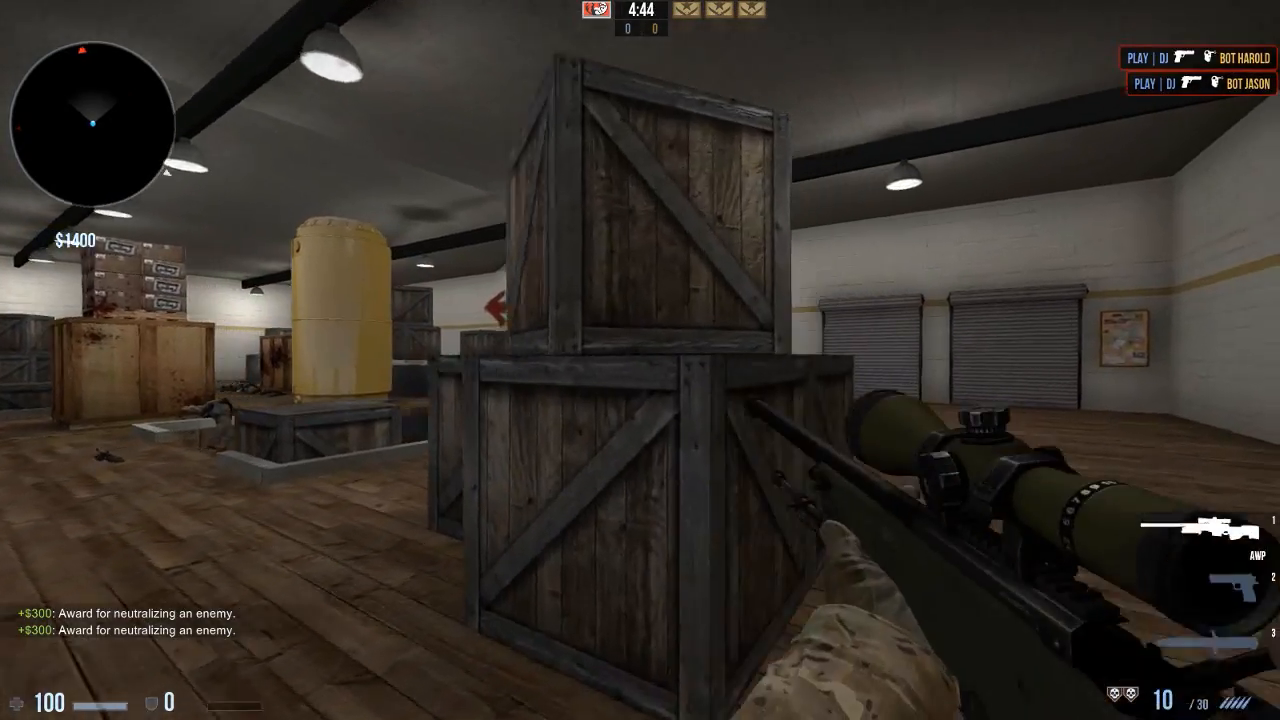